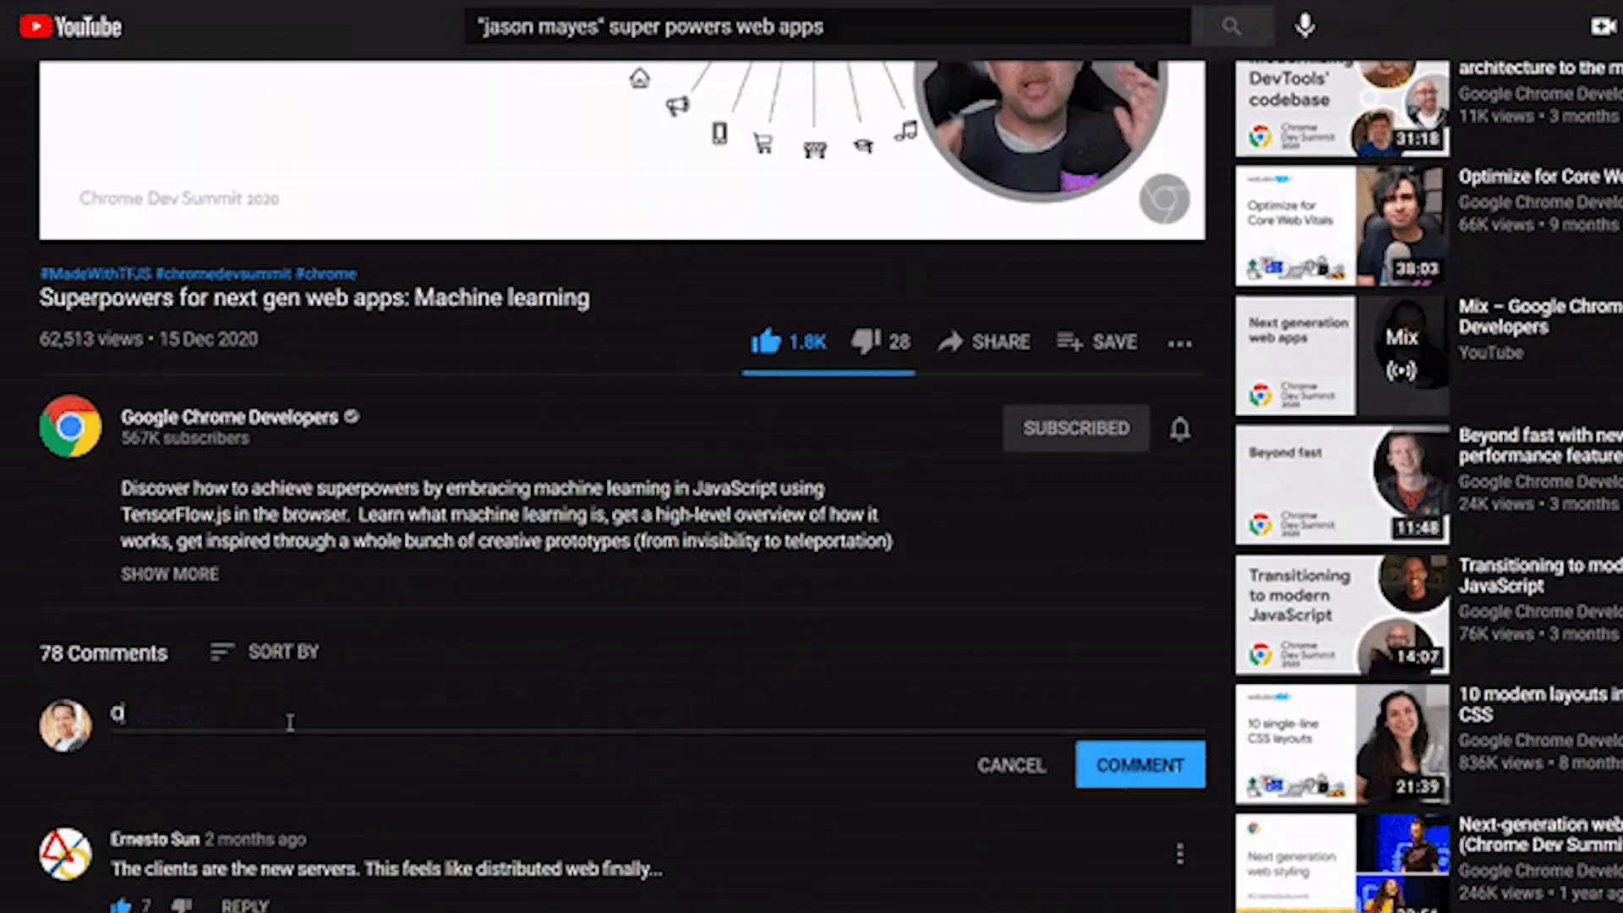
- Draft the YouTube comment 'Oh hi there' and switch to the demo comment page
type("Oh hi there")
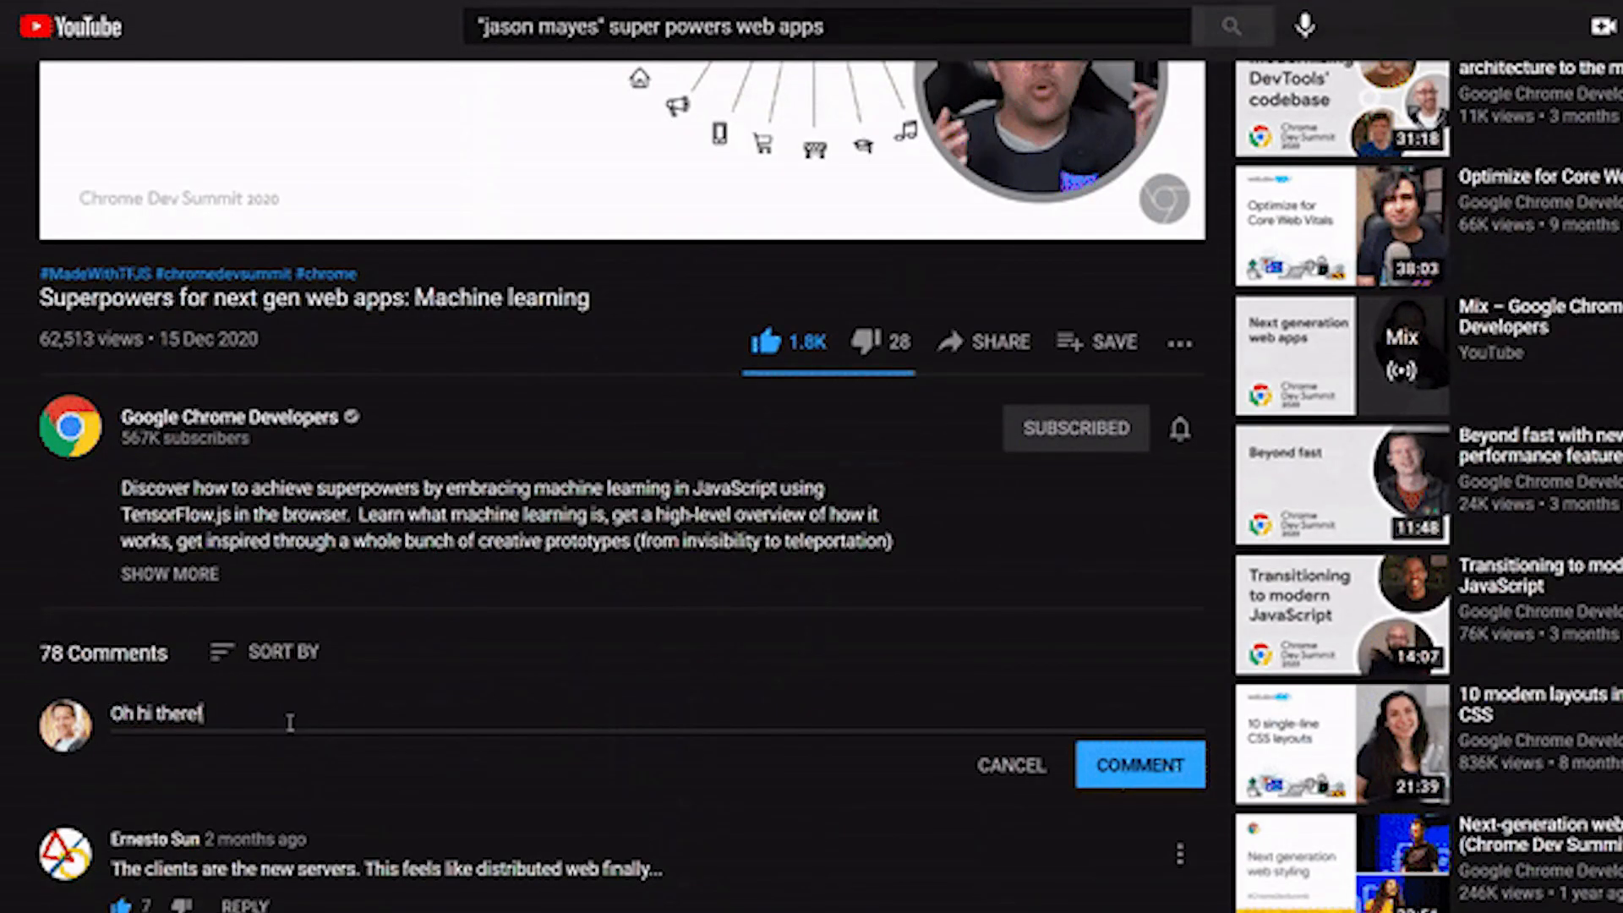
left_click(1140, 764)
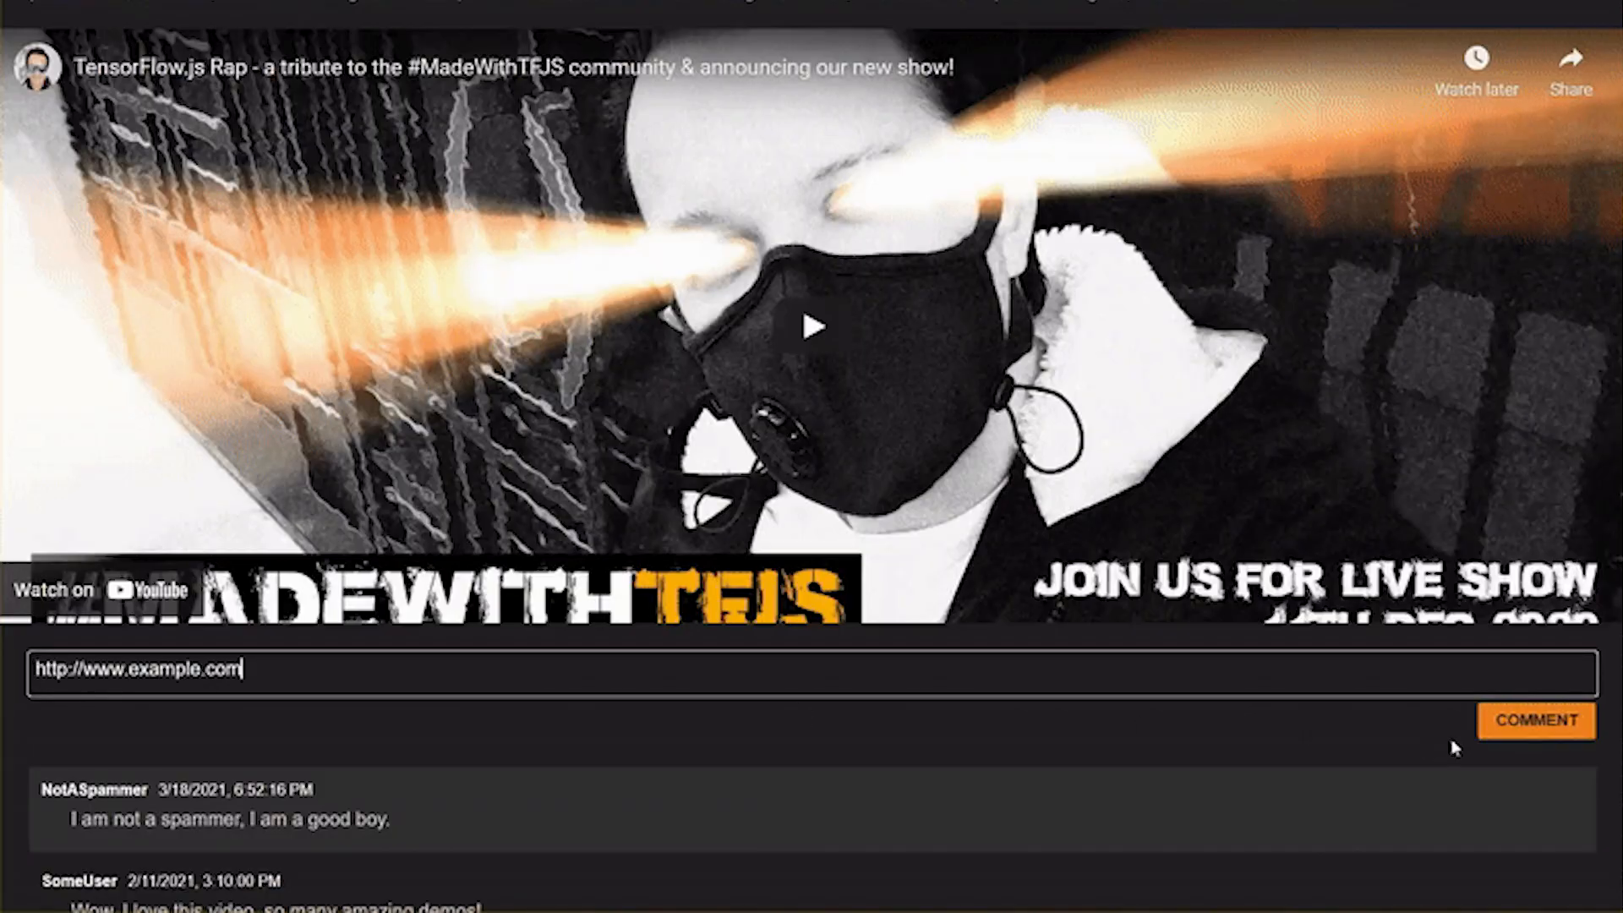
left_click(1532, 720)
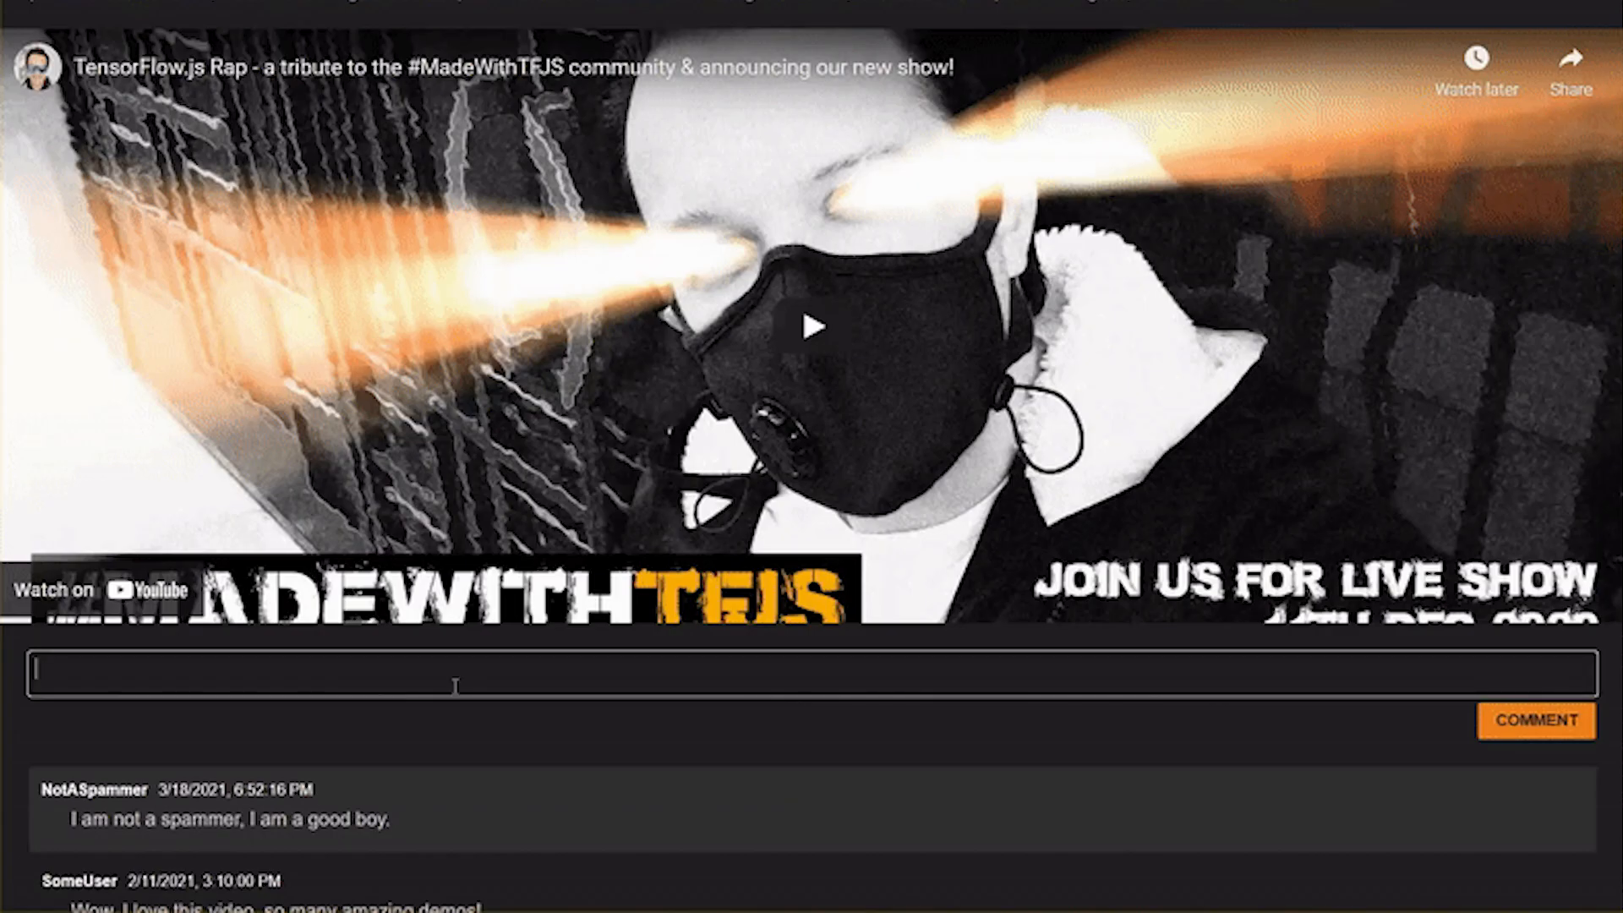
left_click(1532, 720)
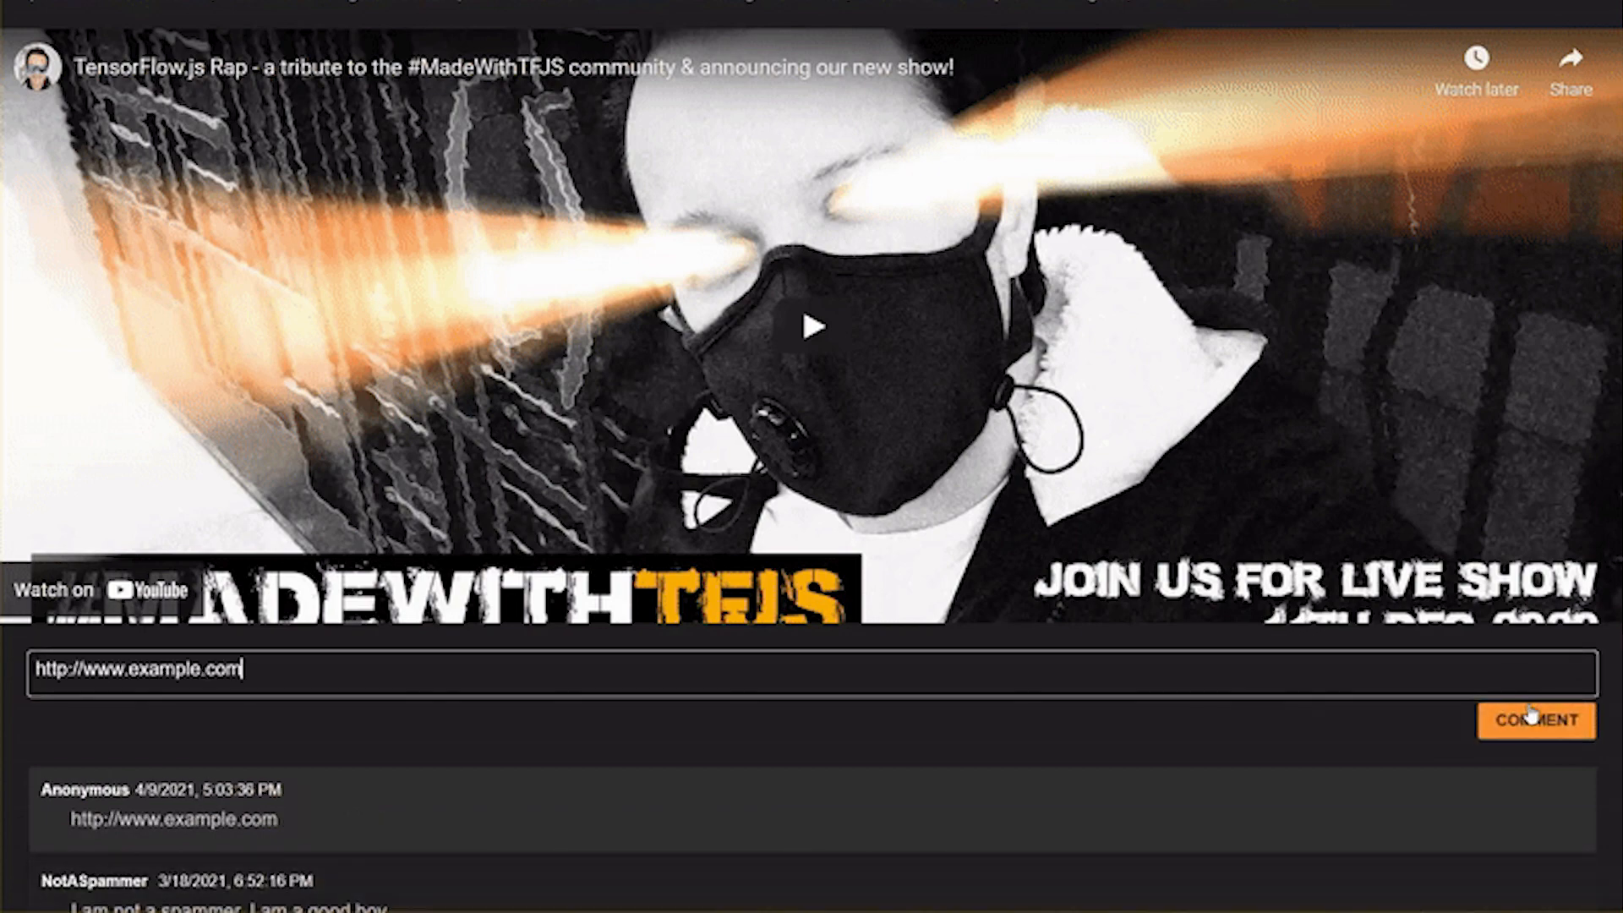
left_click(1533, 720)
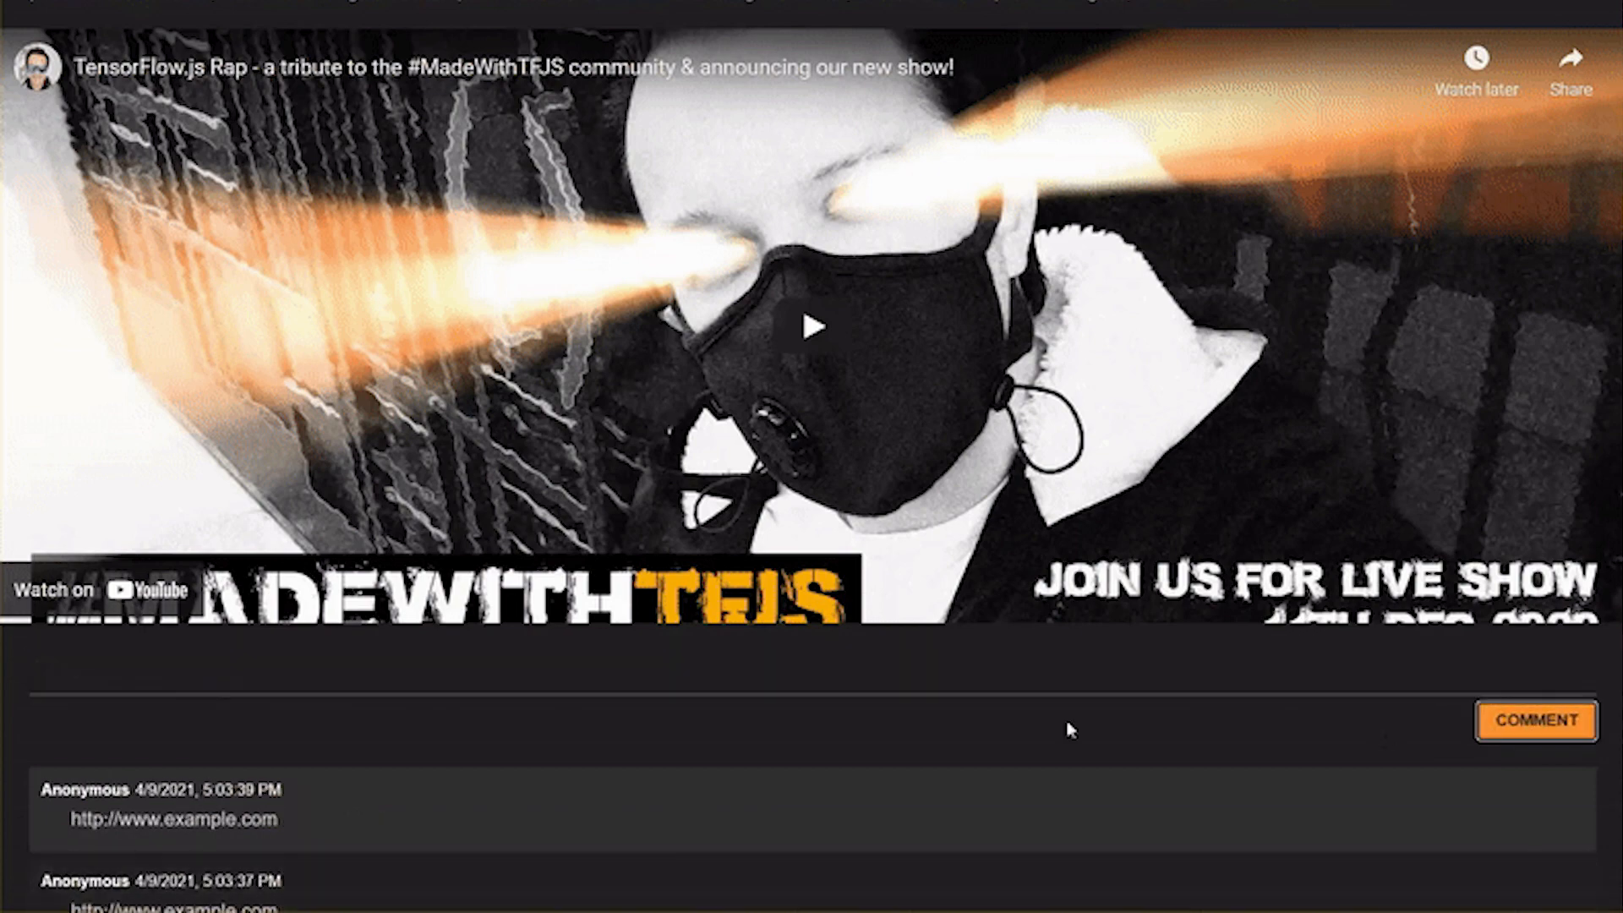
scroll("down", 3)
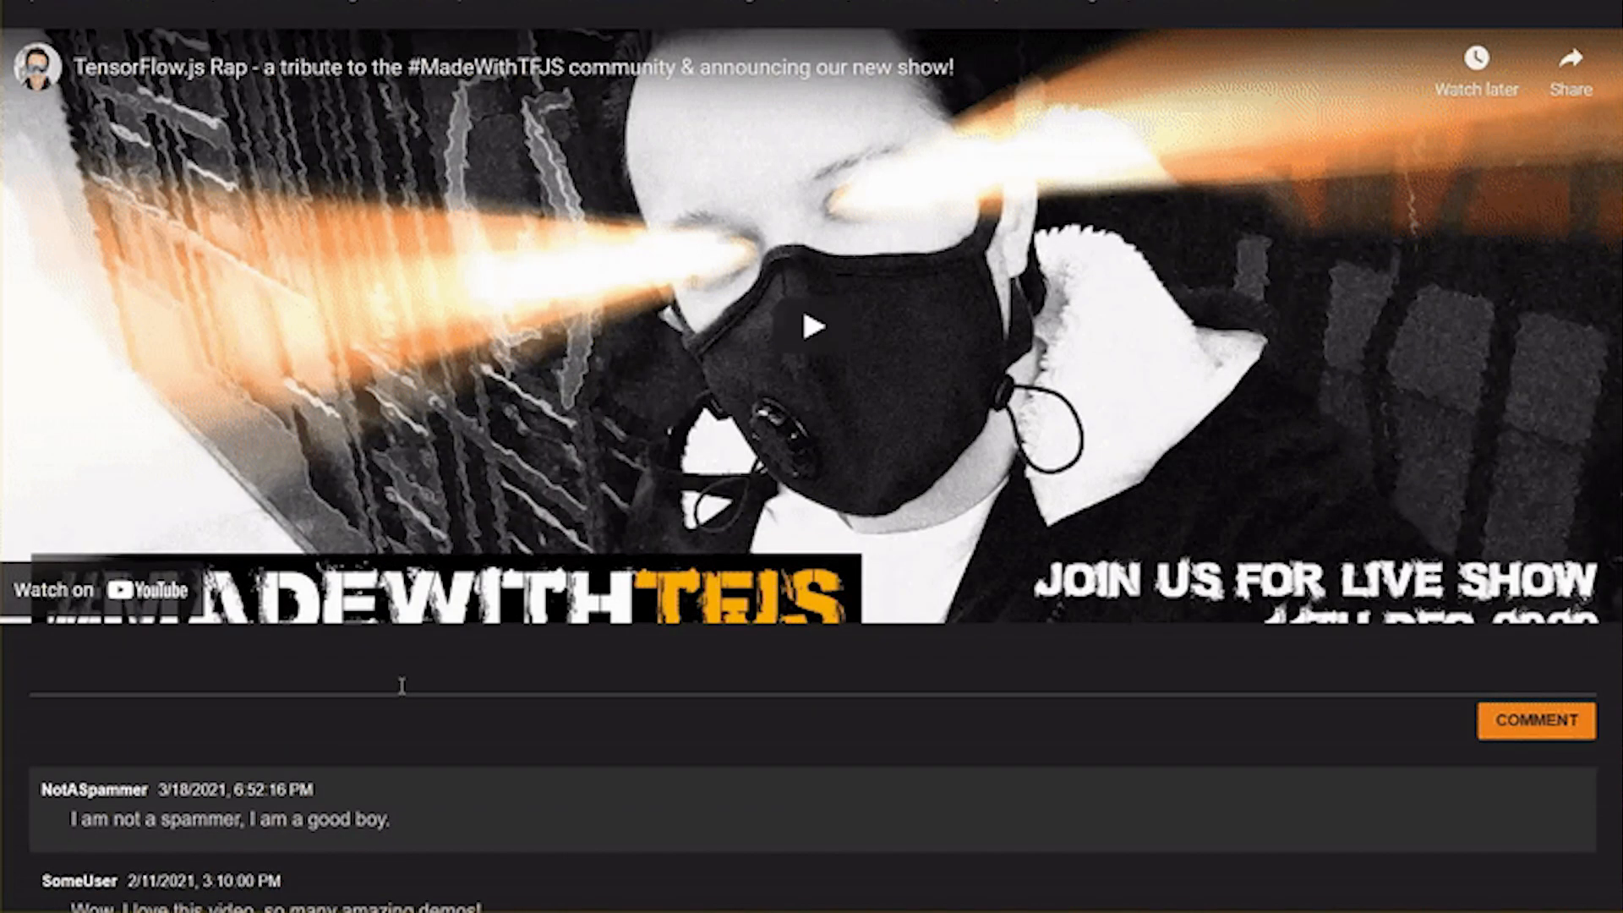
- Post the 'buy stuff' website-promoting comment twice; it shows flagged red with warning icons
left_click(1528, 721)
type("Nice video but check my website to buy stuff you don't want! http://example.com")
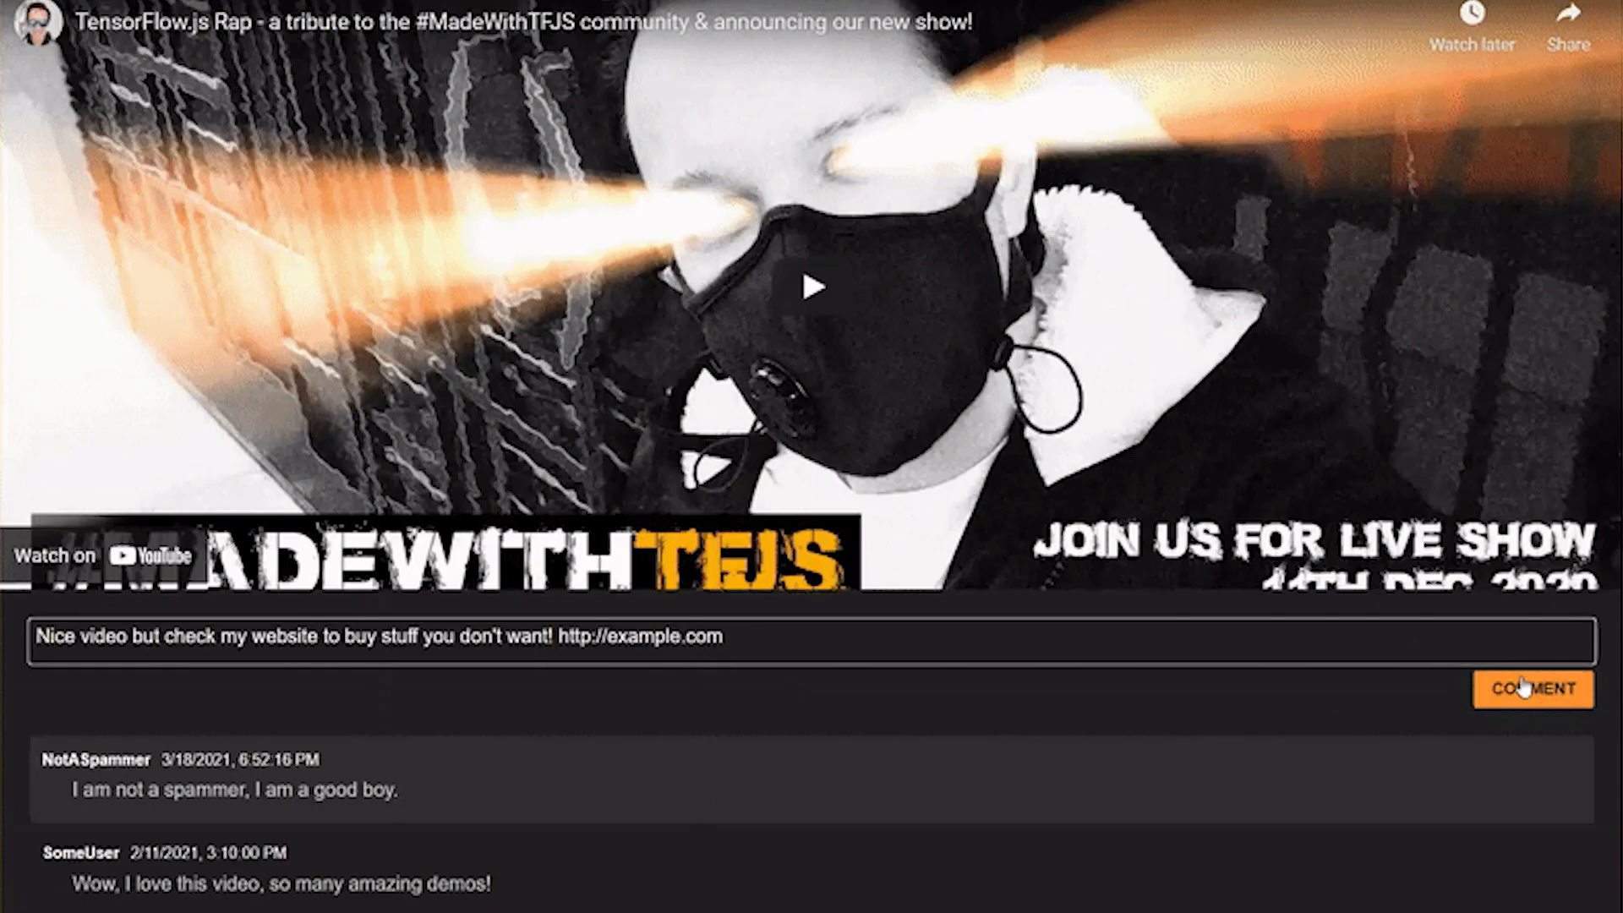
left_click(1528, 690)
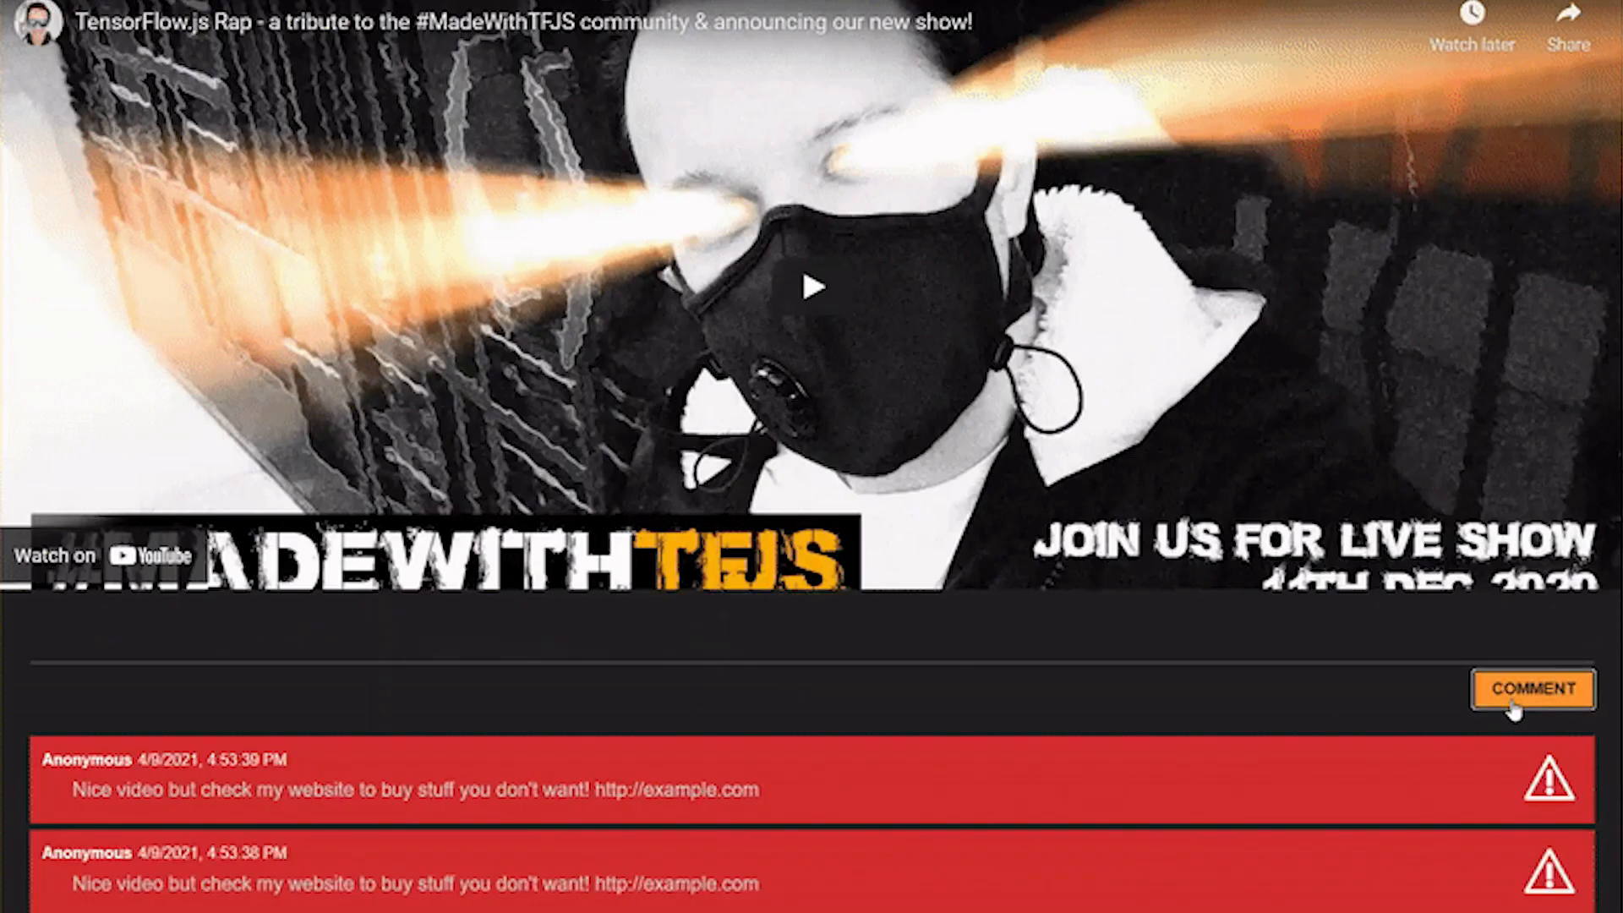
left_click(1529, 689)
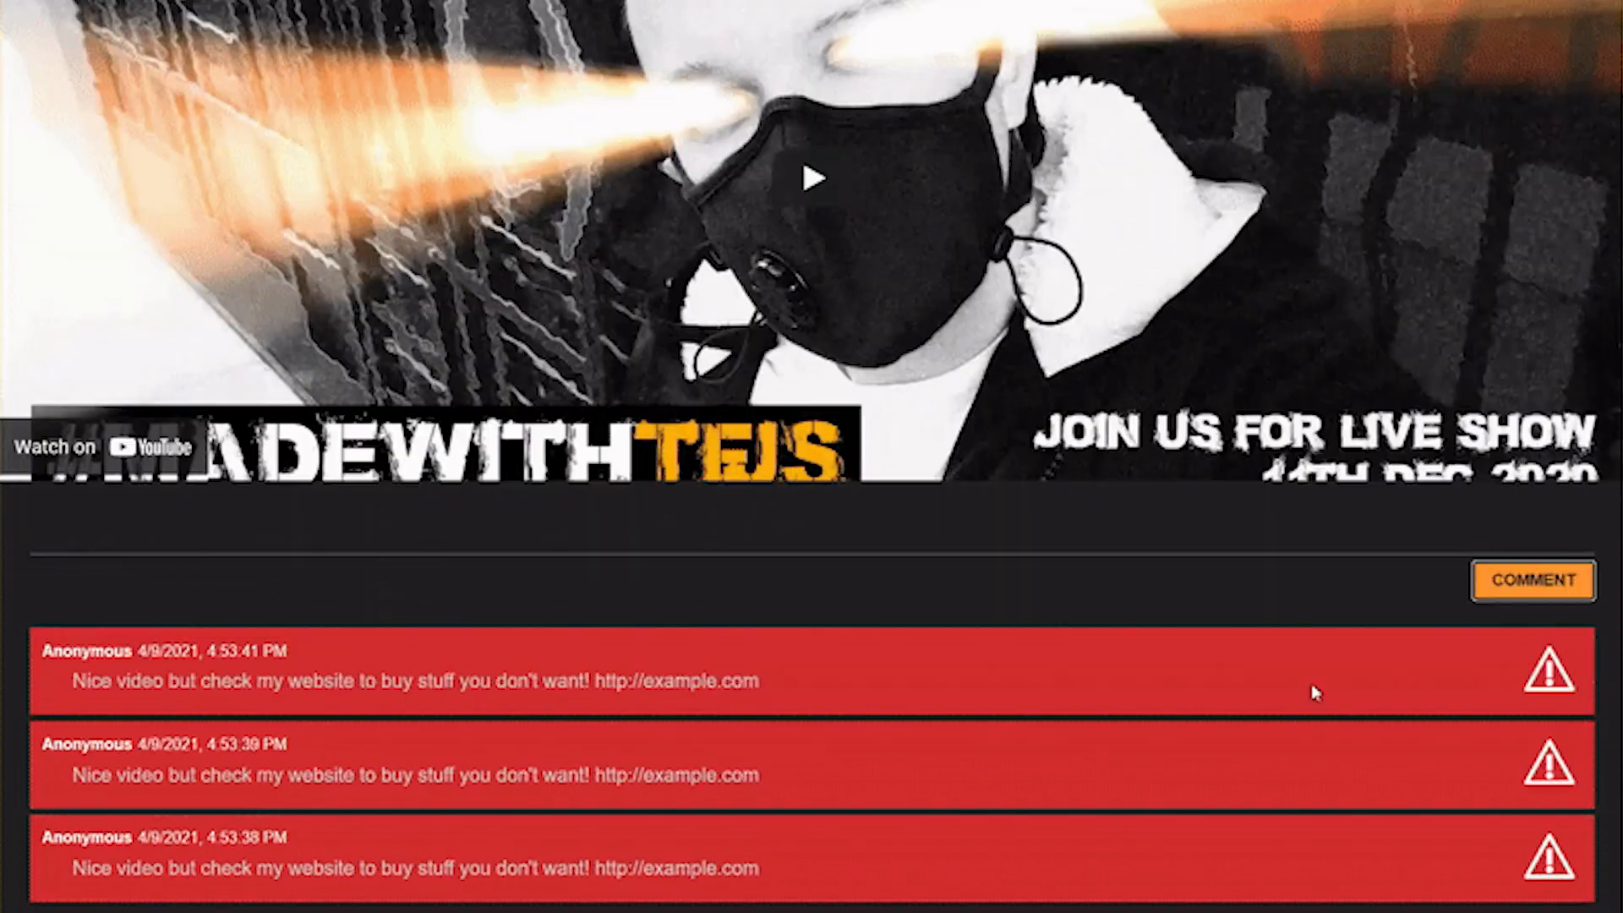
scroll("down", 3)
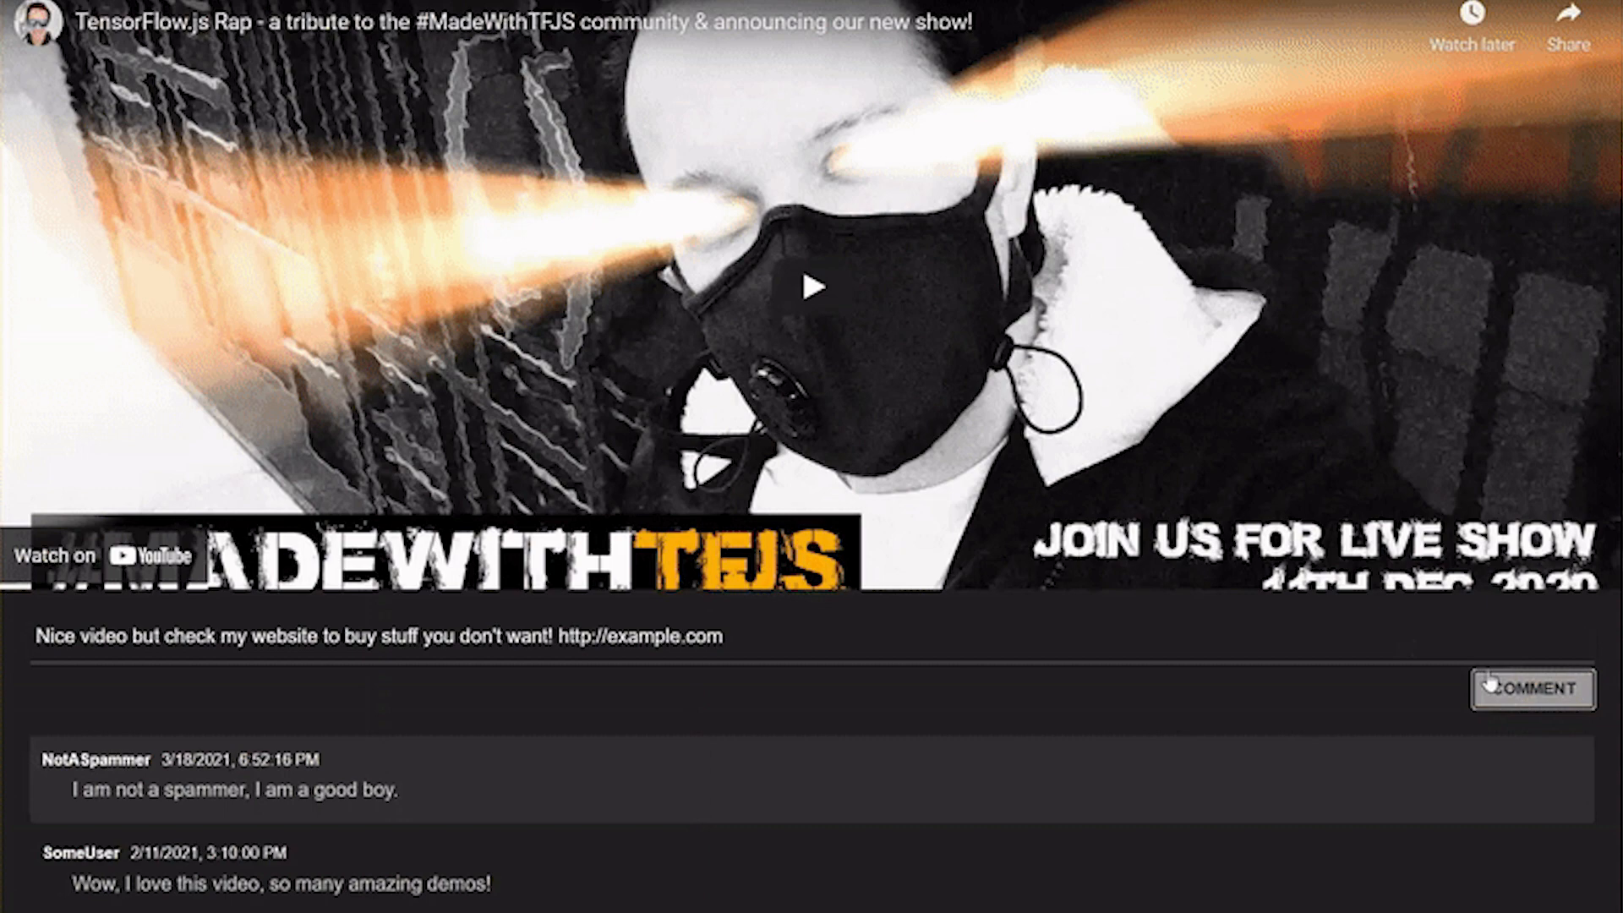
- Post the spam comment a third time so three red flagged copies sit above the normal comments
left_click(1526, 690)
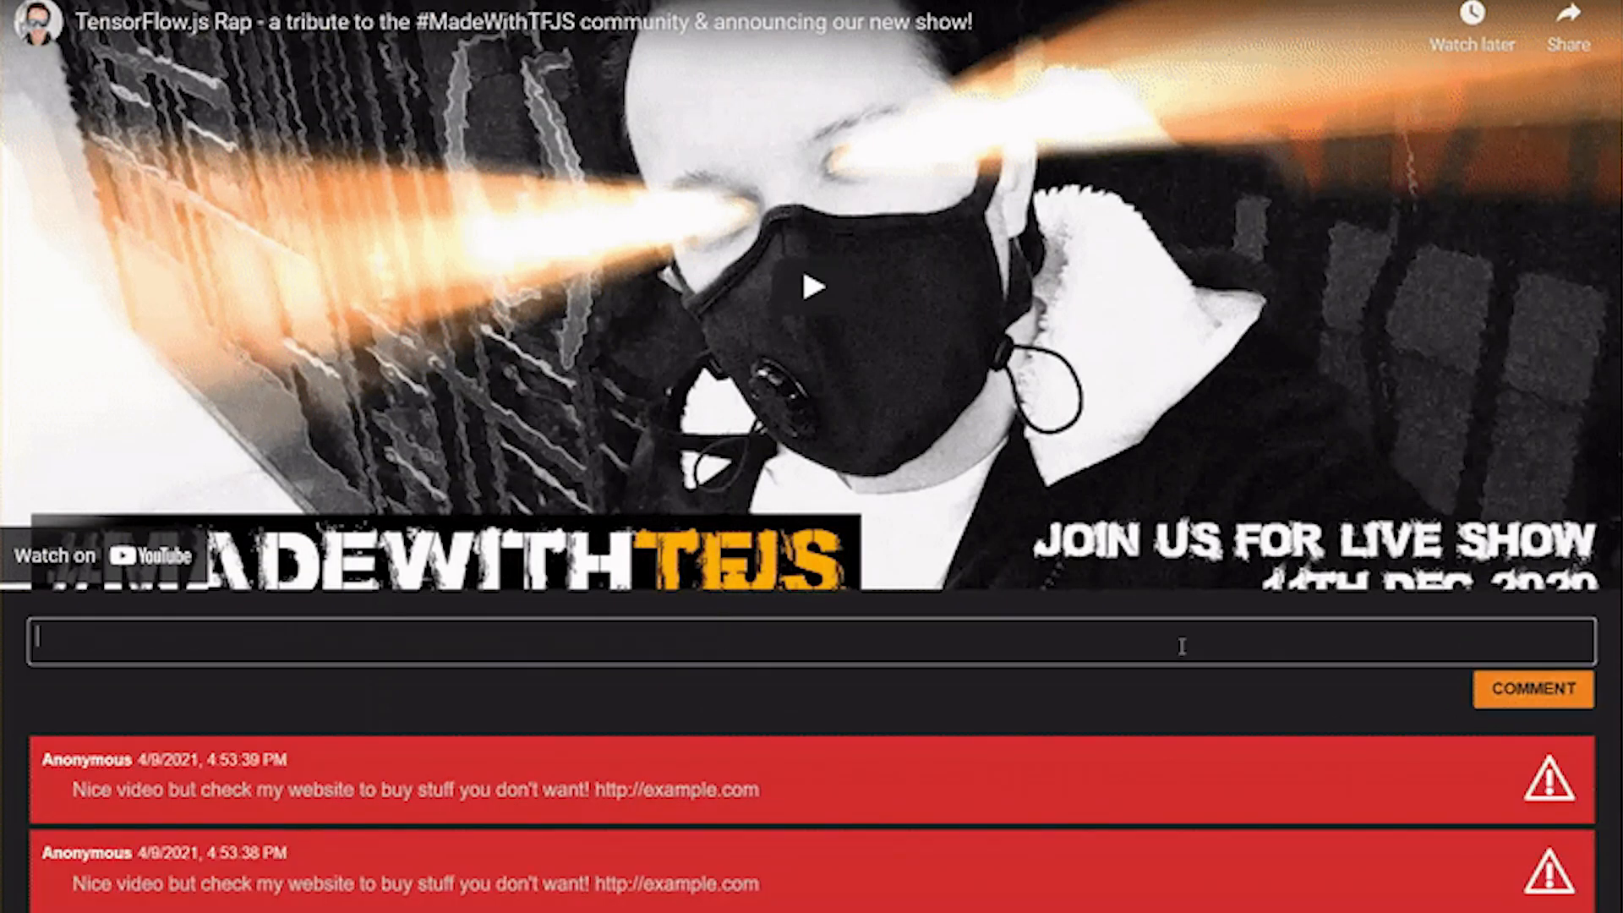
scroll("down", 3)
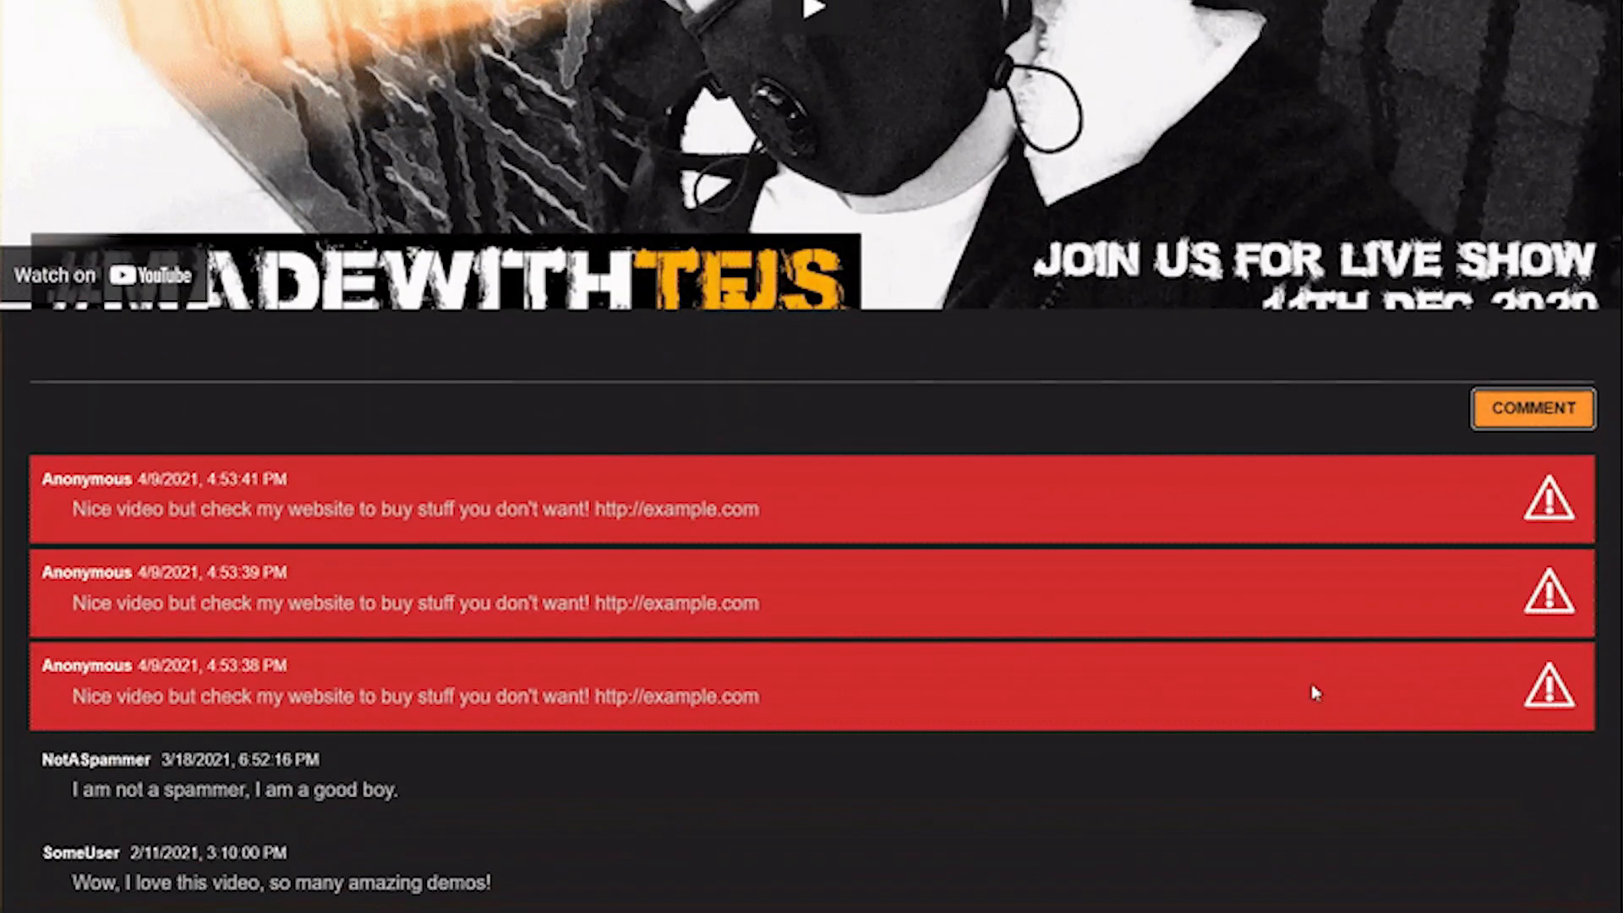